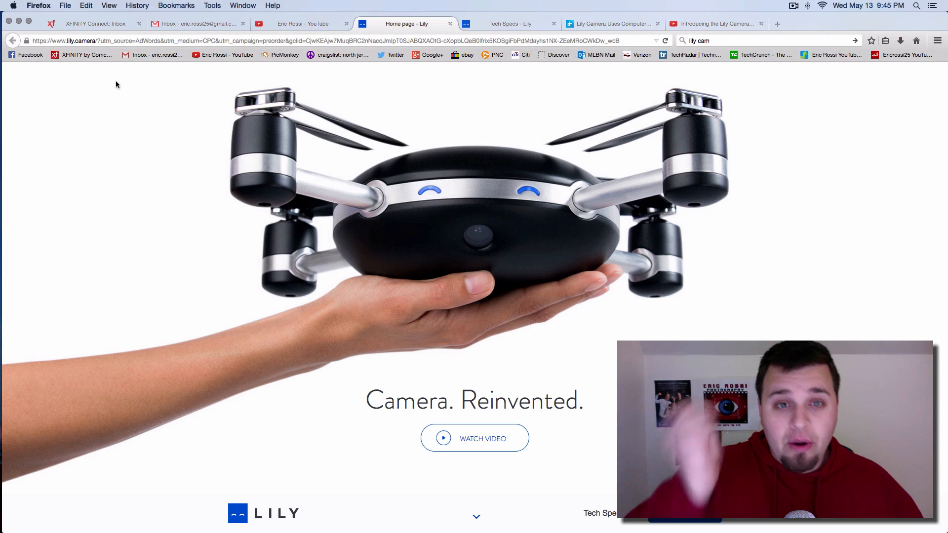
- Read down from the hero drone past 'Easy as 1, 2, 3' and 'Lily Flies Itself' to the Optics 1080p and 120 fps specs
scroll(down, 3)
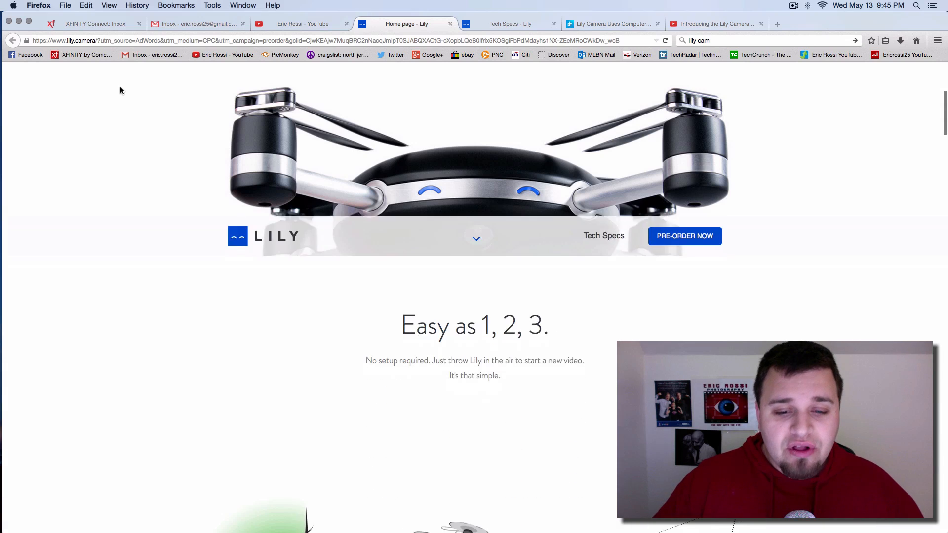
scroll(down, 3)
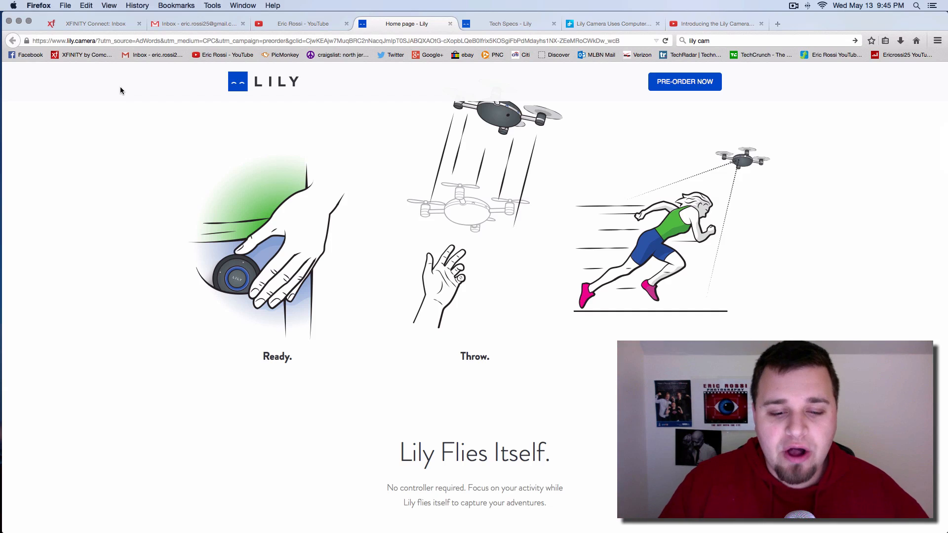
scroll(down, 3)
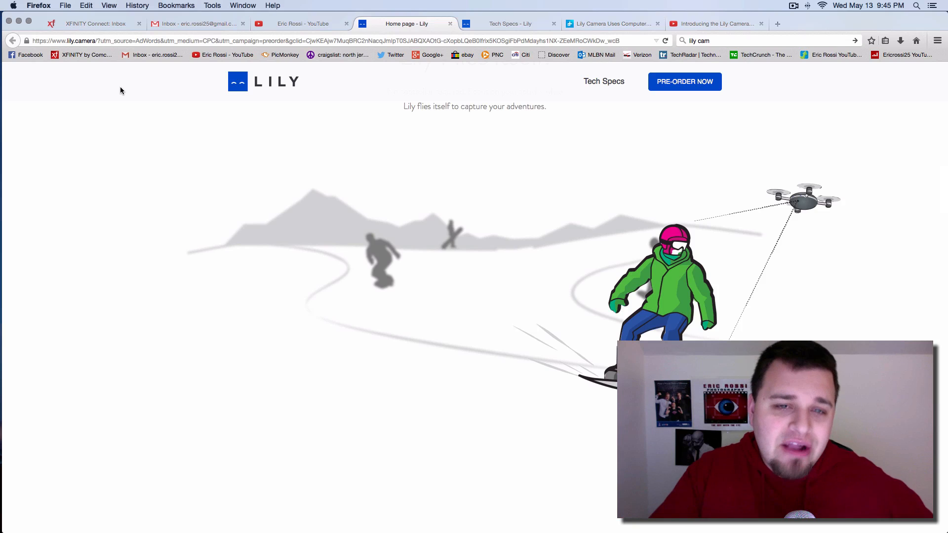
scroll(down, 3)
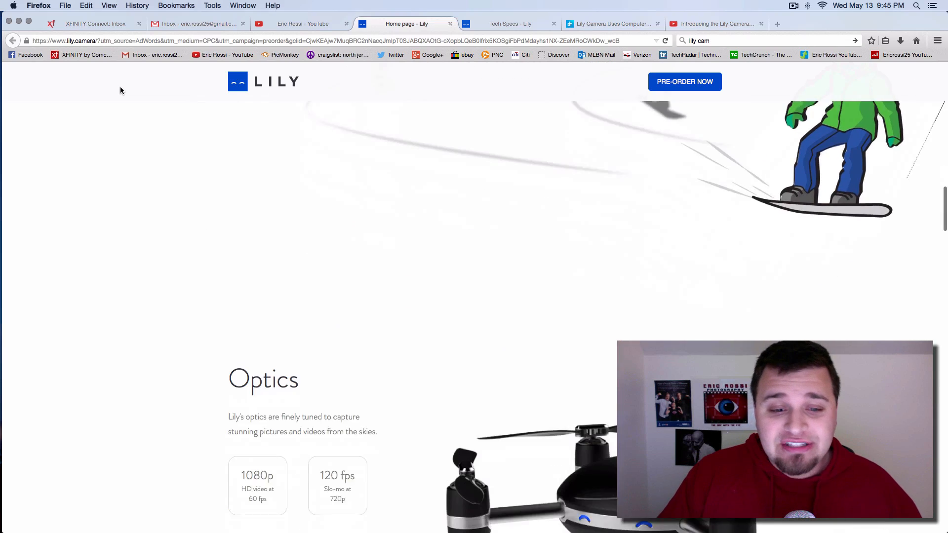
scroll(down, 3)
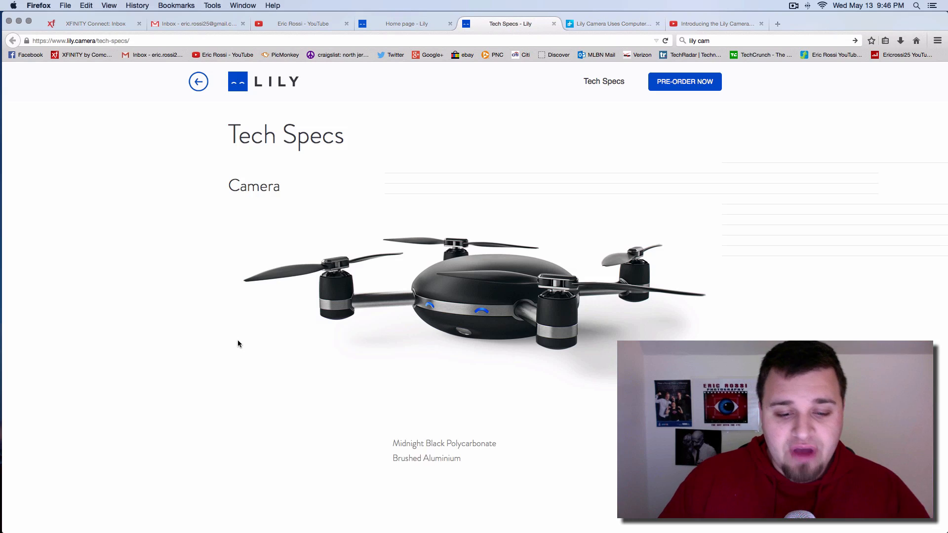
- Review the Tech Specs page through the Dimensions, Battery and Flight sections
scroll(down, 3)
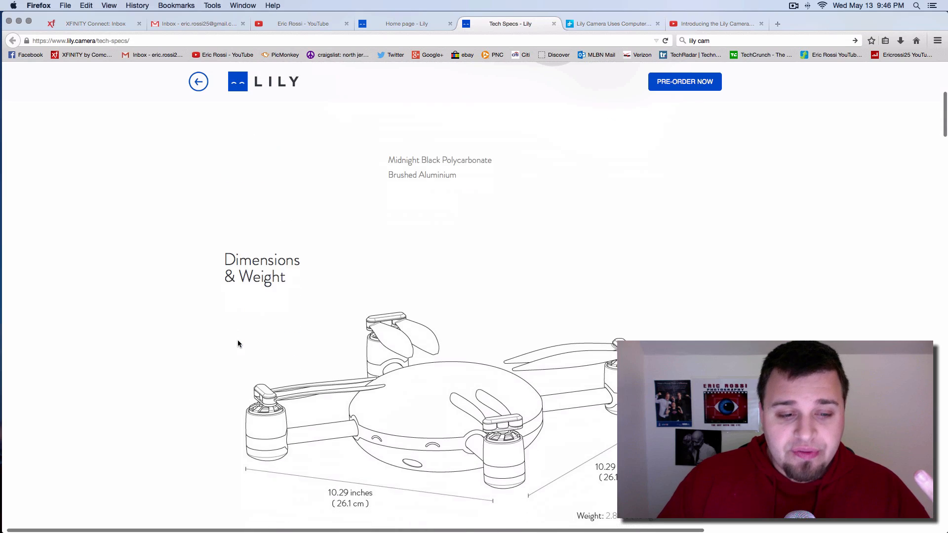
scroll(down, 3)
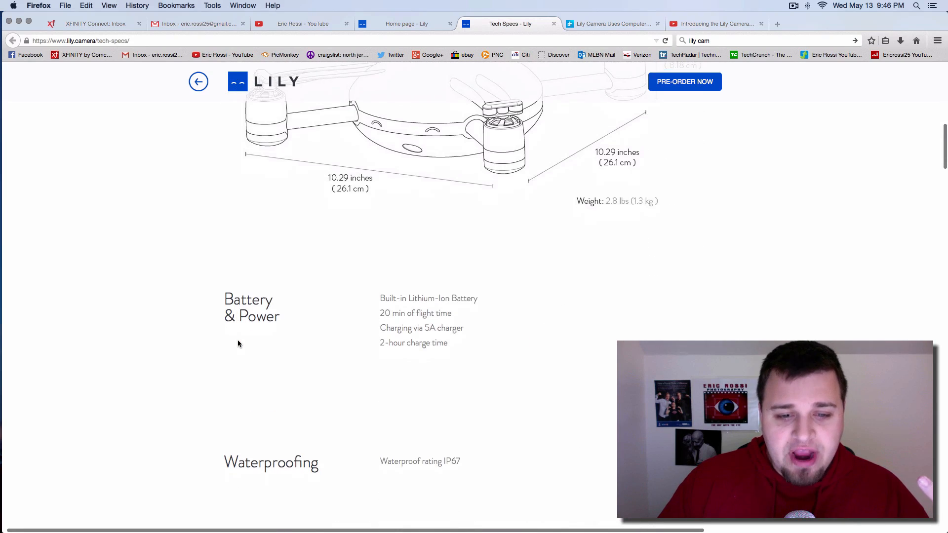
scroll(down, 3)
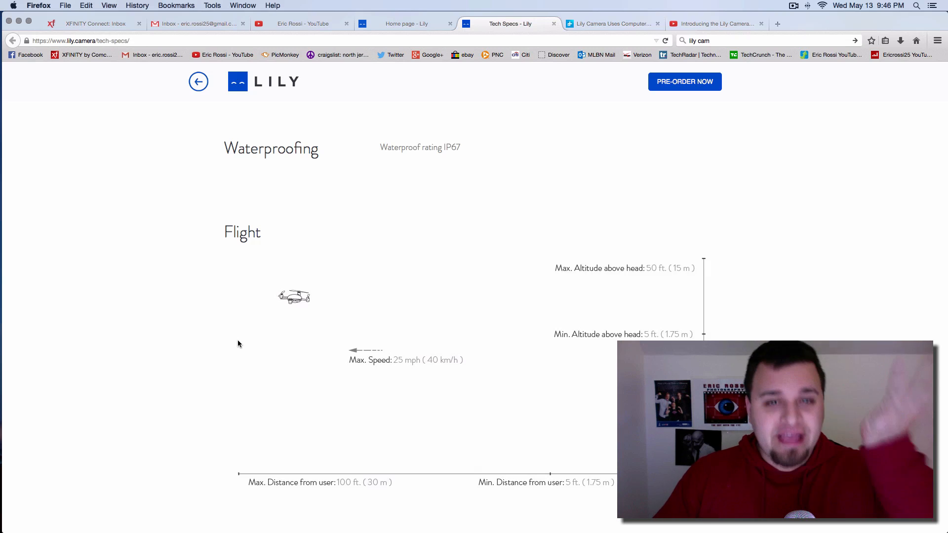
scroll(down, 3)
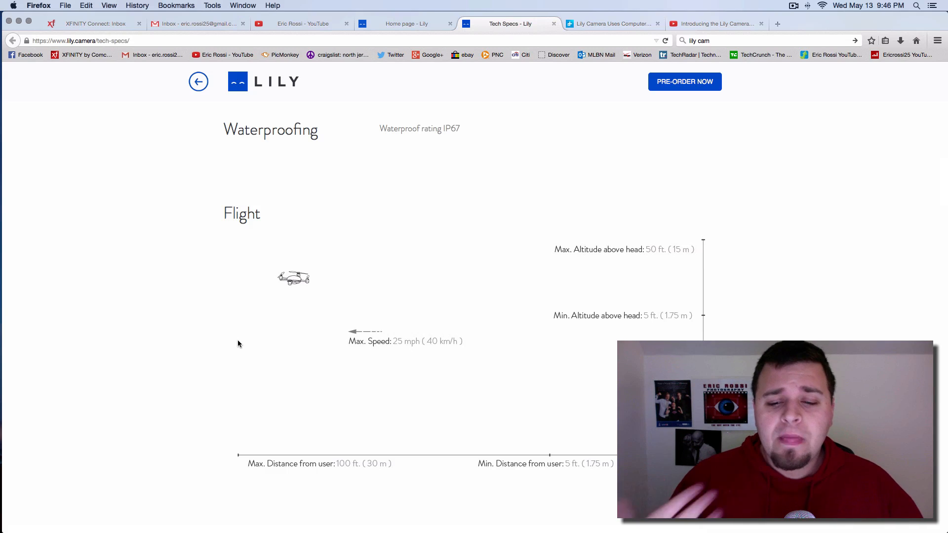
scroll(down, 3)
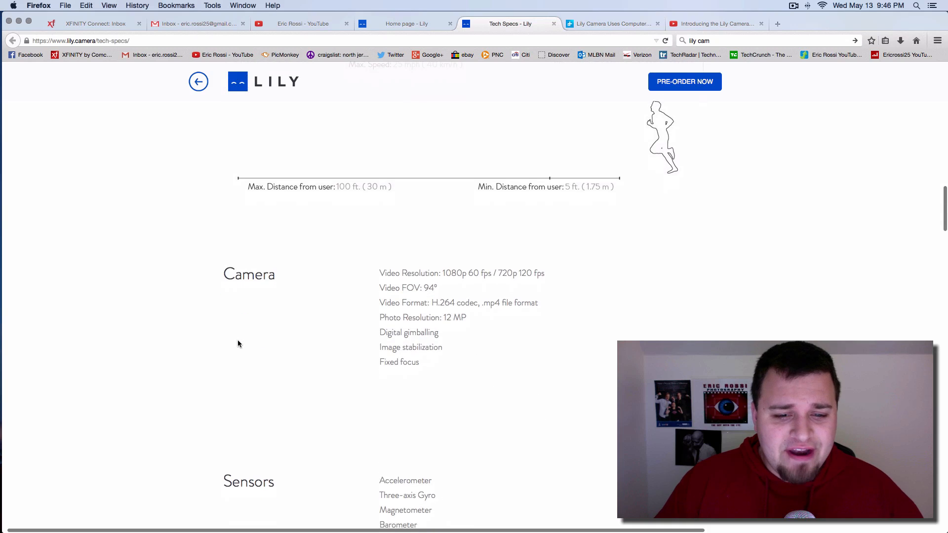
- Continue through Camera, Sensors, Memory and the companion app down to the Tracking Device section
scroll(down, 3)
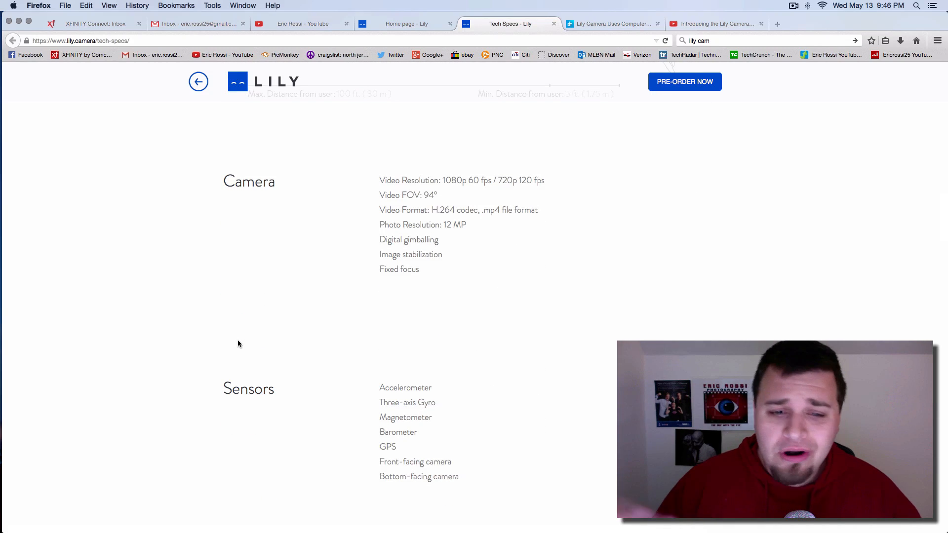
scroll(down, 3)
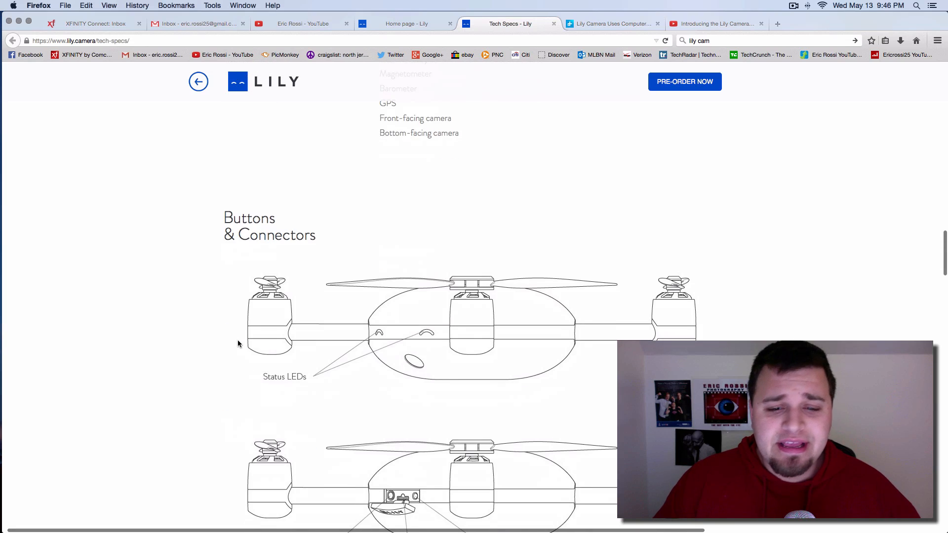
scroll(down, 3)
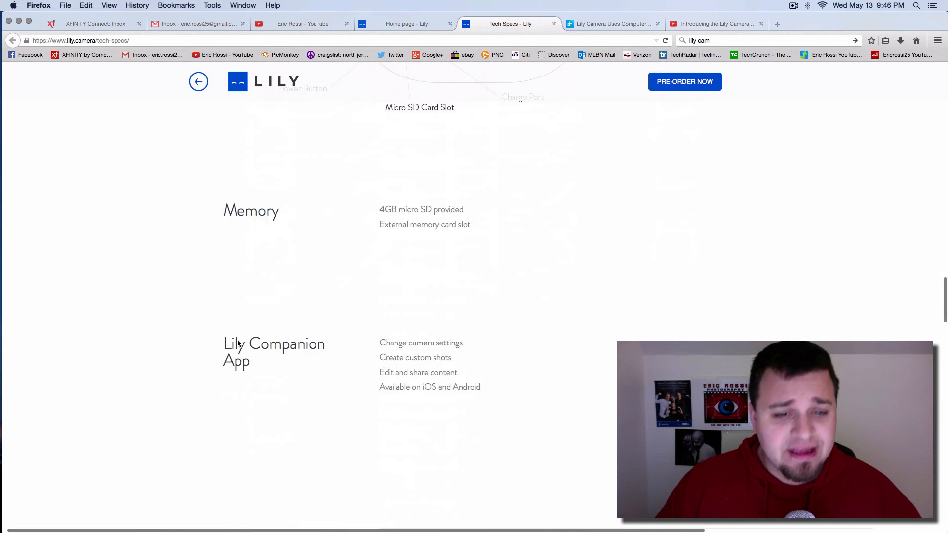
scroll(down, 3)
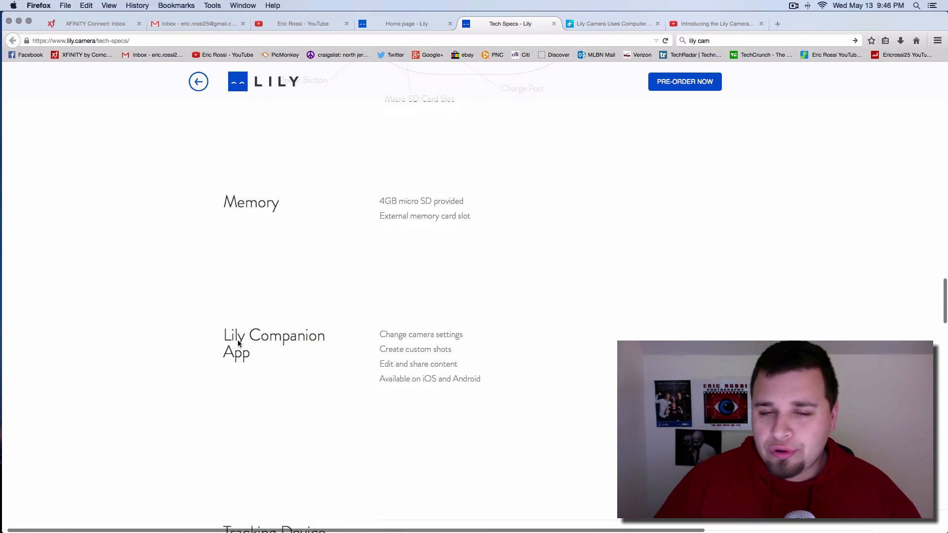
scroll(down, 3)
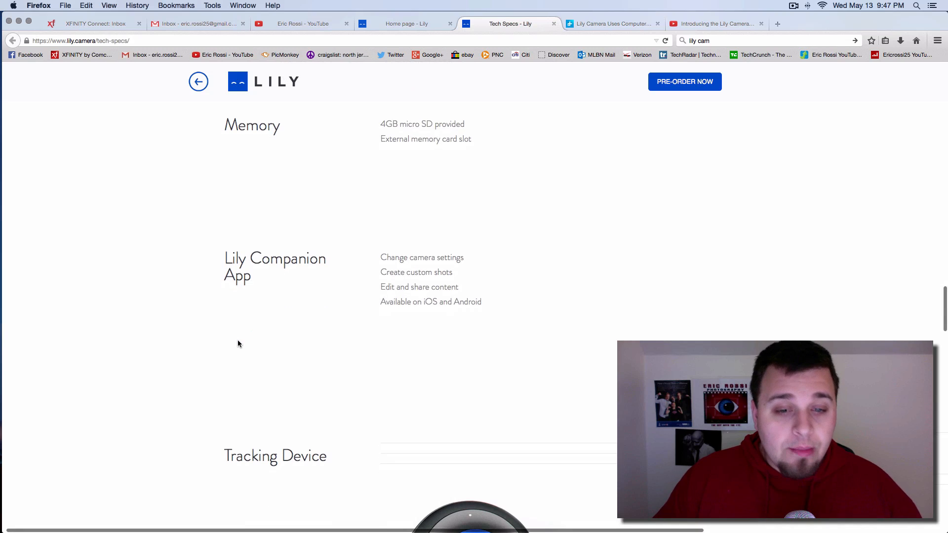
scroll(down, 3)
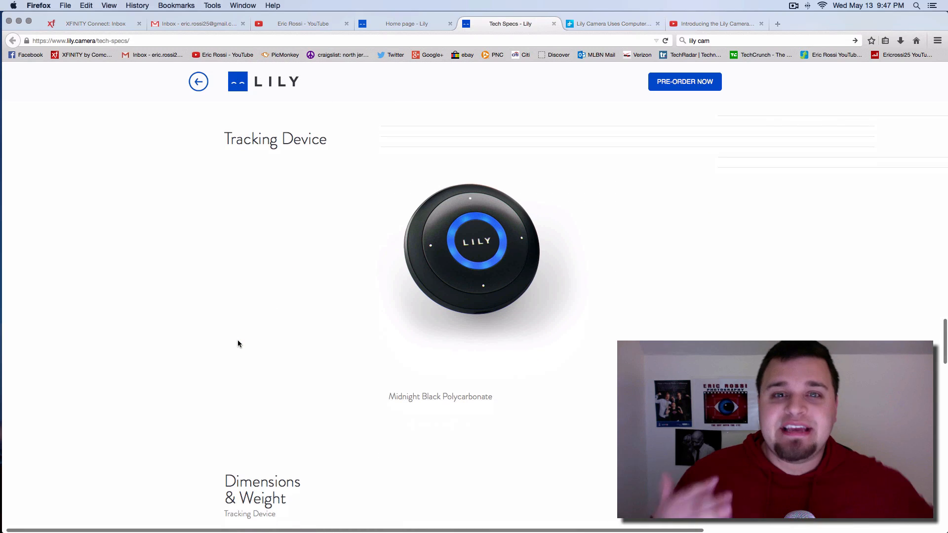
scroll(down, 3)
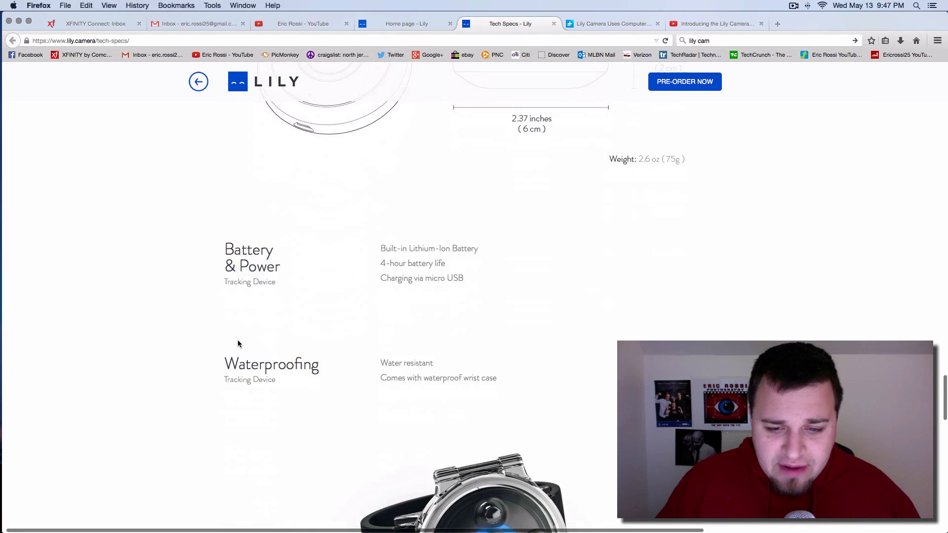
scroll(down, 3)
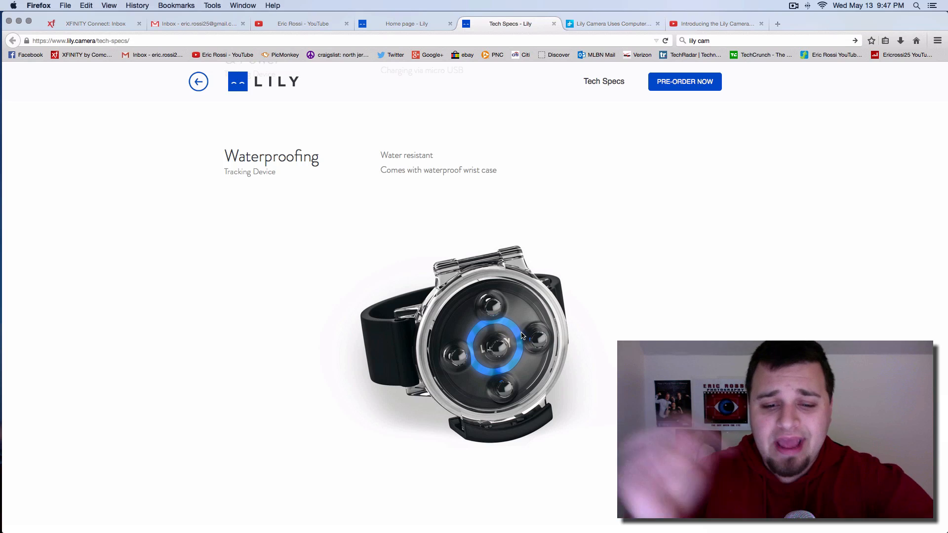
scroll(down, 3)
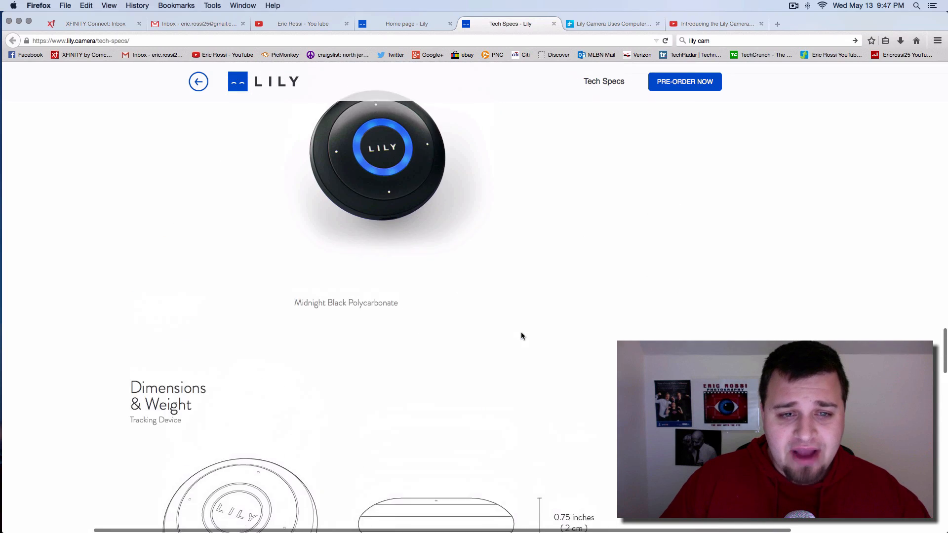
scroll(down, 3)
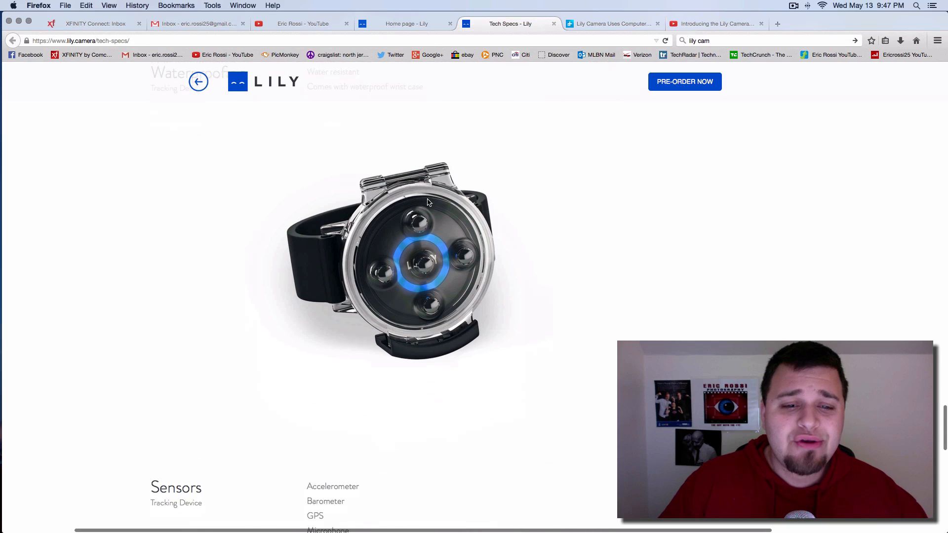
scroll(down, 3)
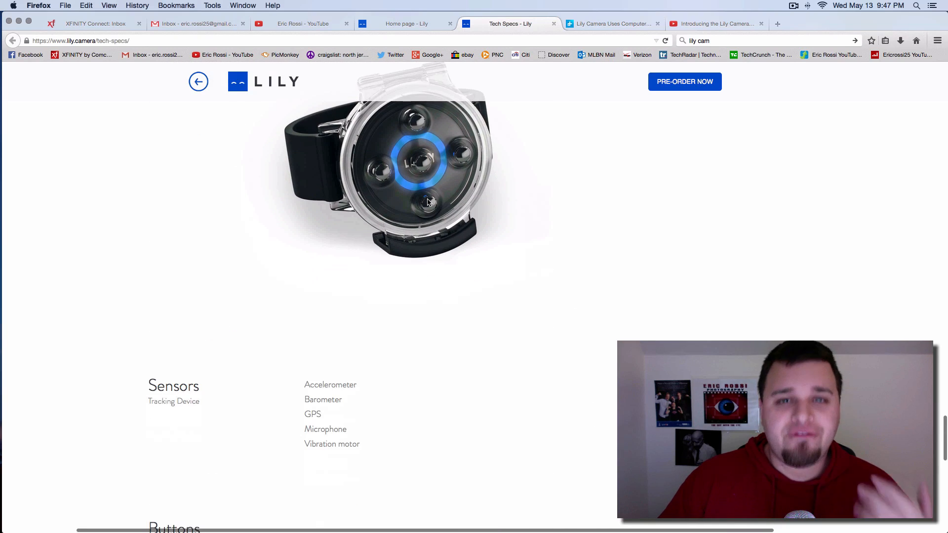
scroll(down, 3)
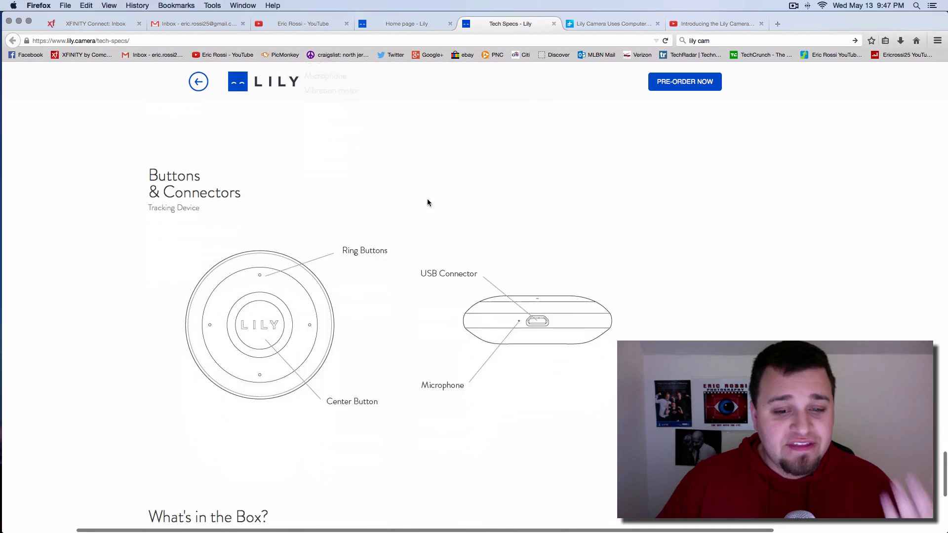
scroll(down, 3)
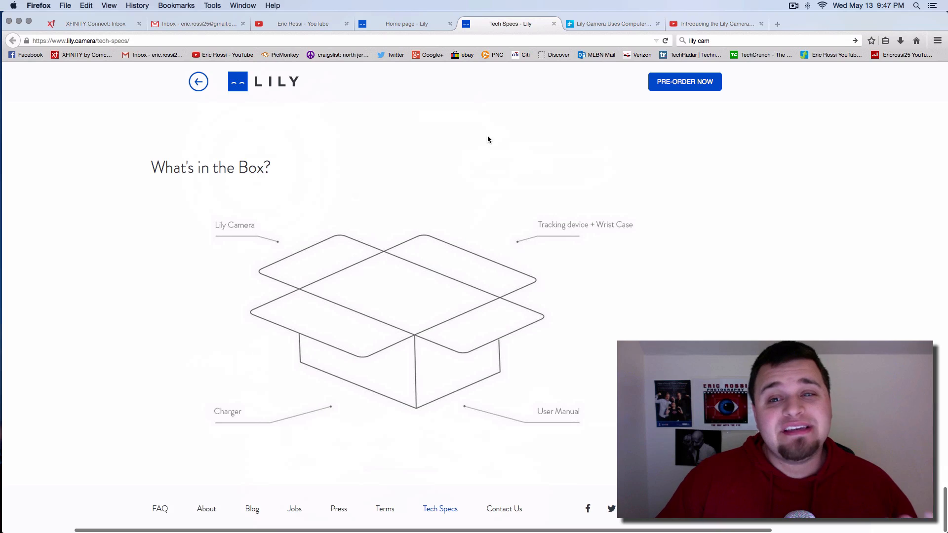
mouse_move(610, 24)
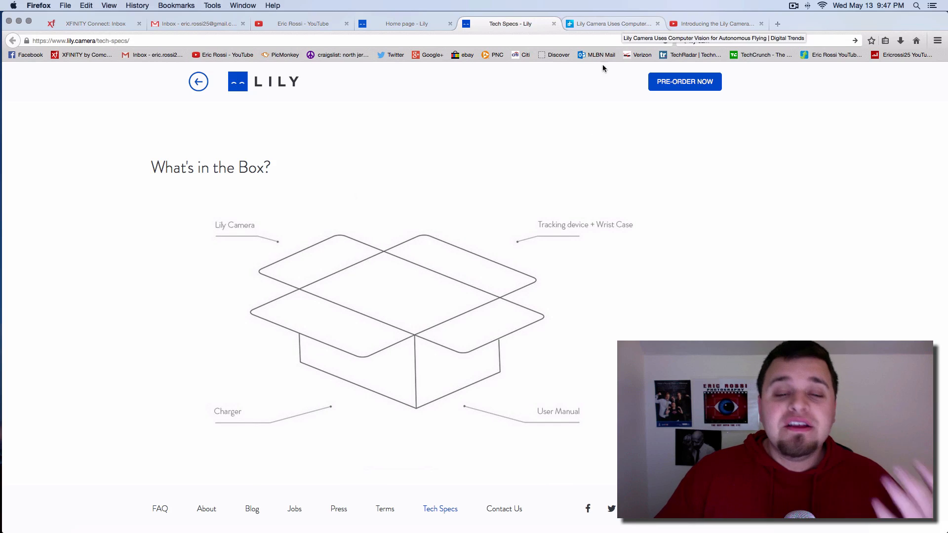
scroll(down, 3)
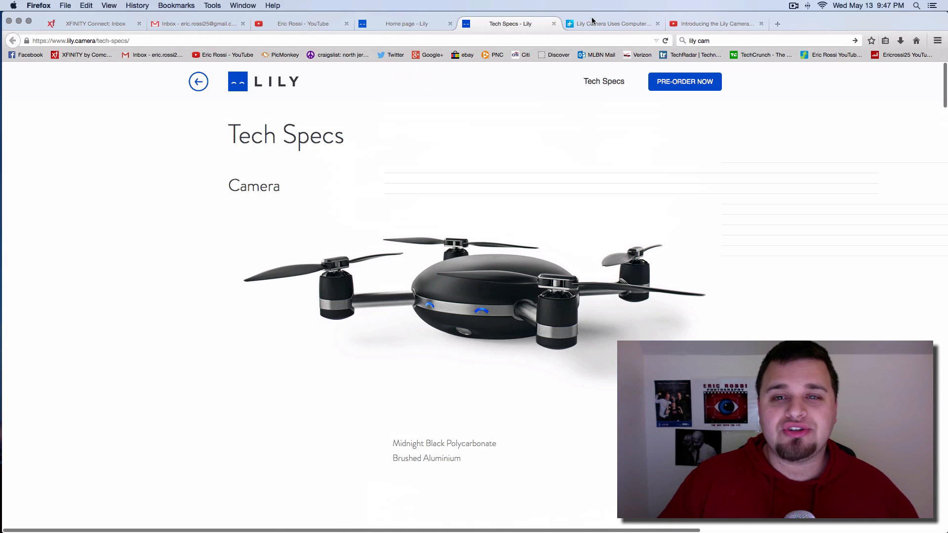
- Switch to the Digital Trends Lily Camera article and highlight passages while reading to the preorder pricing
click(611, 24)
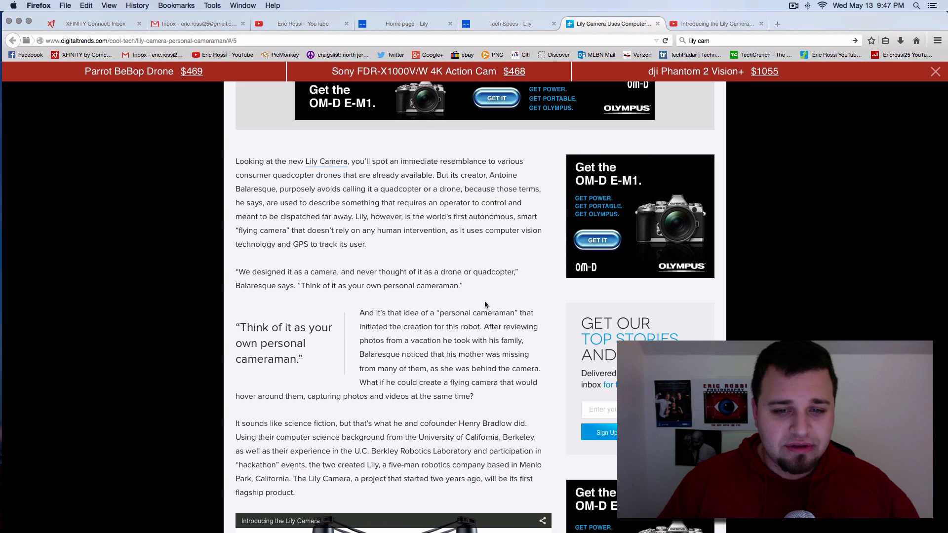
drag(451, 175, 517, 175)
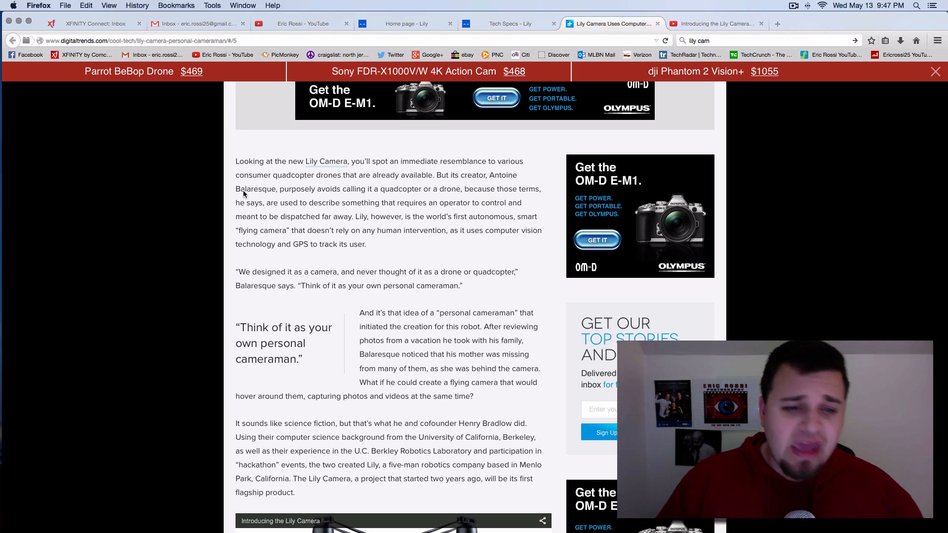
mouse_move(283, 195)
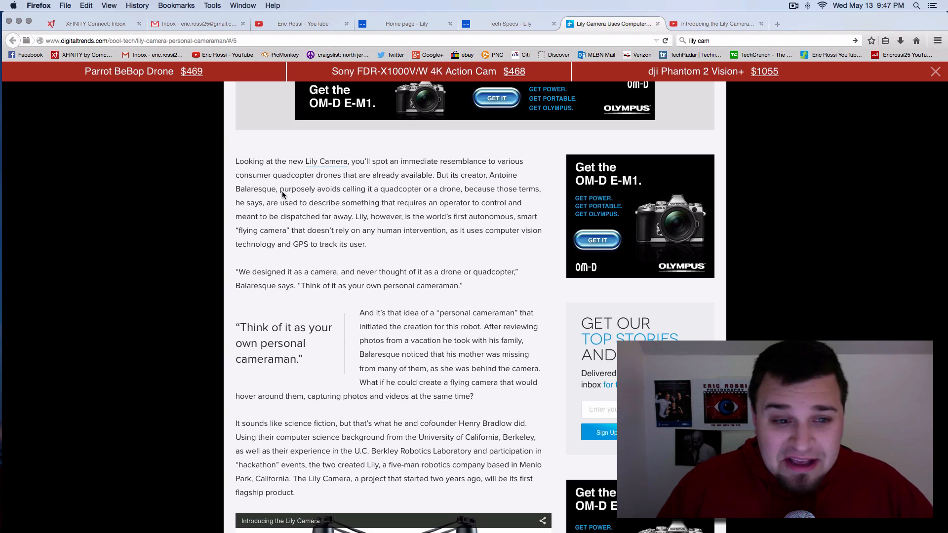
drag(280, 188, 417, 189)
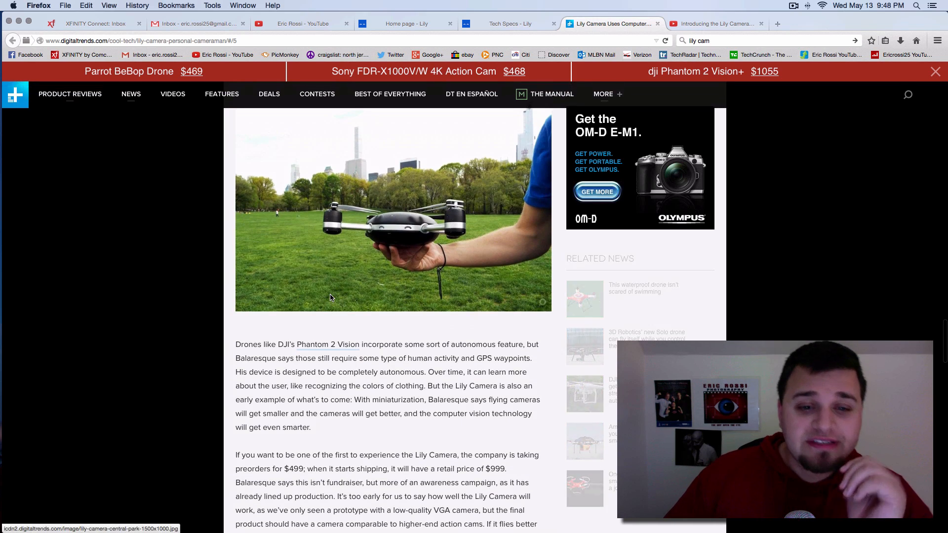
mouse_move(411, 443)
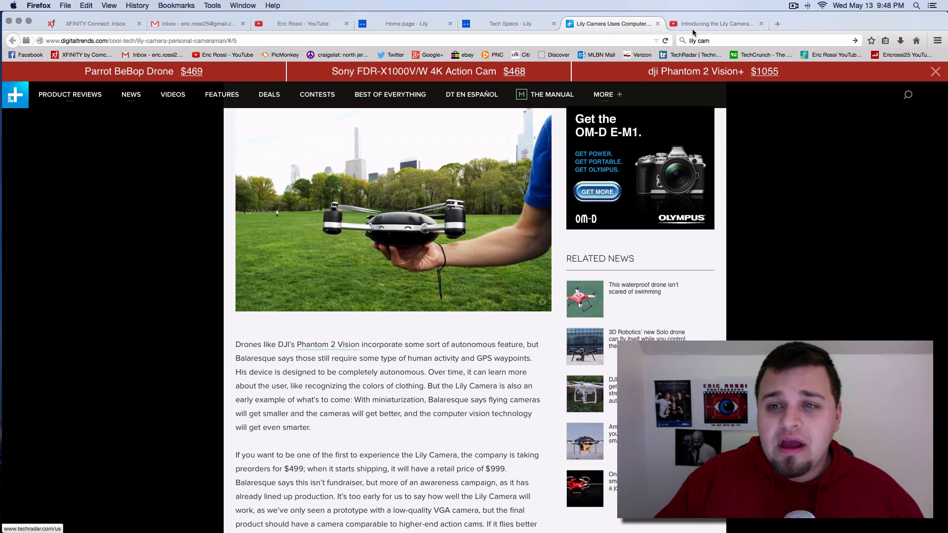
click(716, 23)
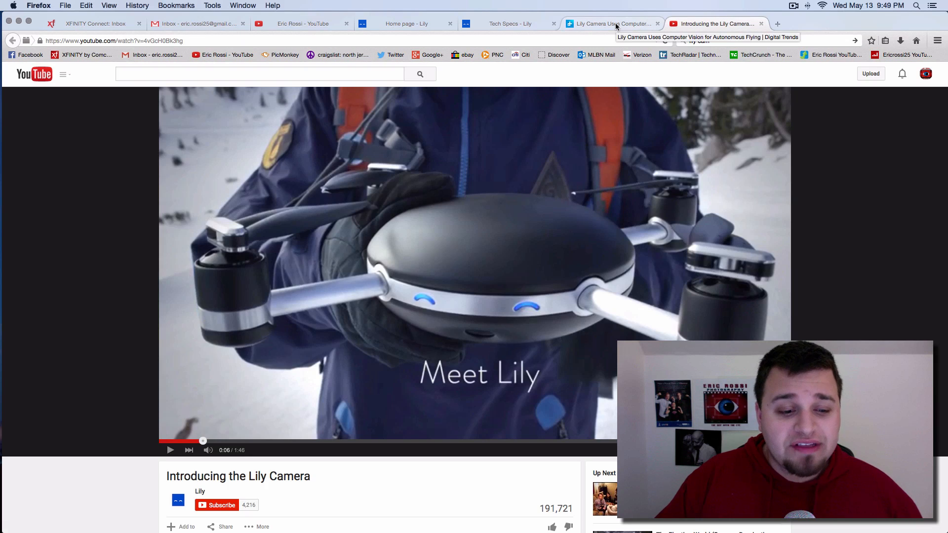
click(610, 24)
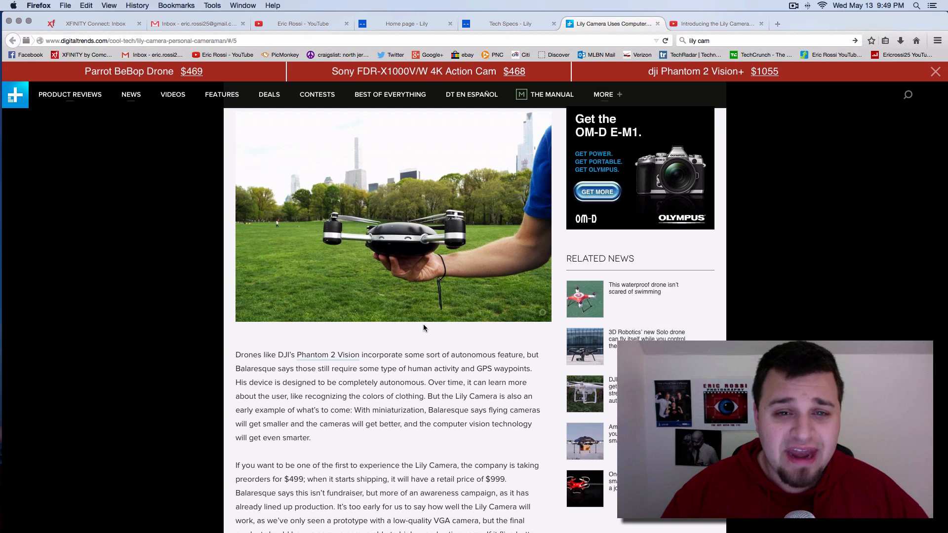
- Return to the Lily homepage showing the hero drone and 'Camera. Reinvented.' tagline
click(406, 24)
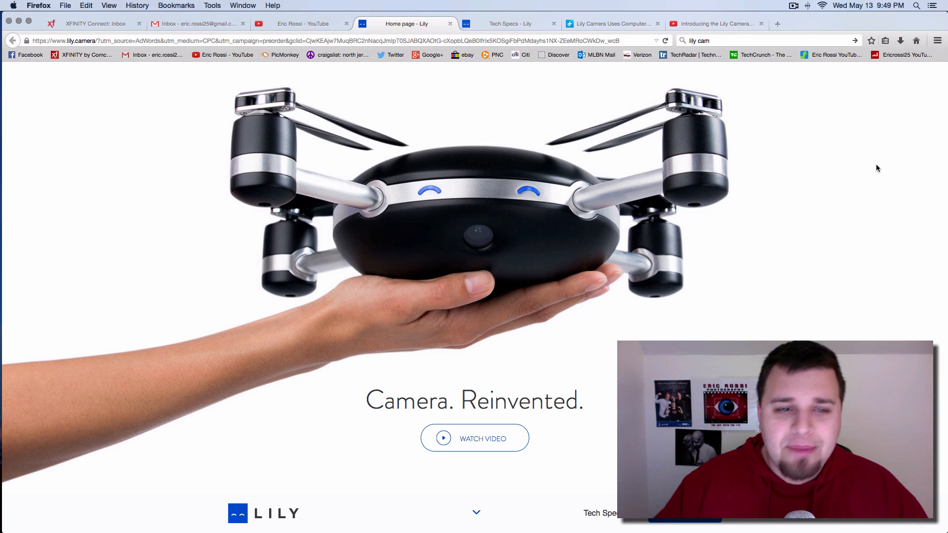
mouse_move(744, 229)
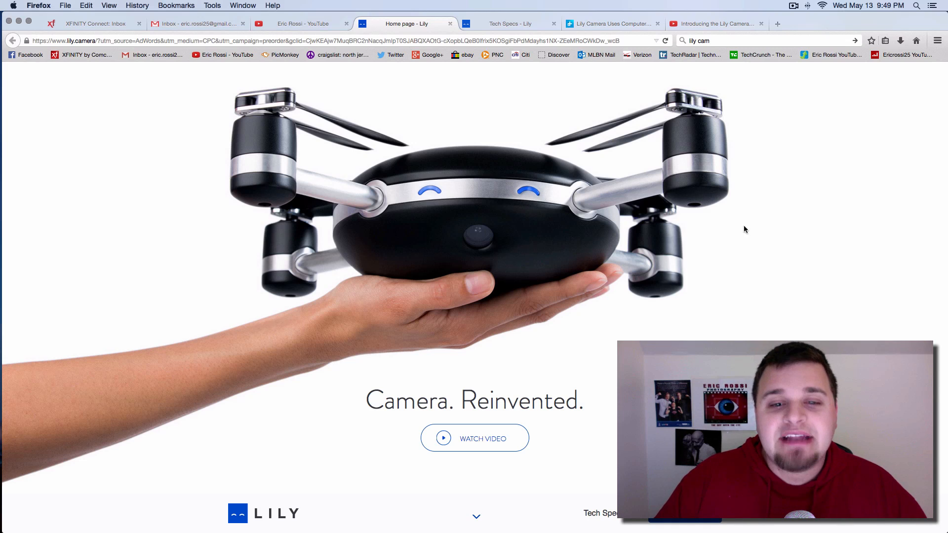
mouse_move(831, 196)
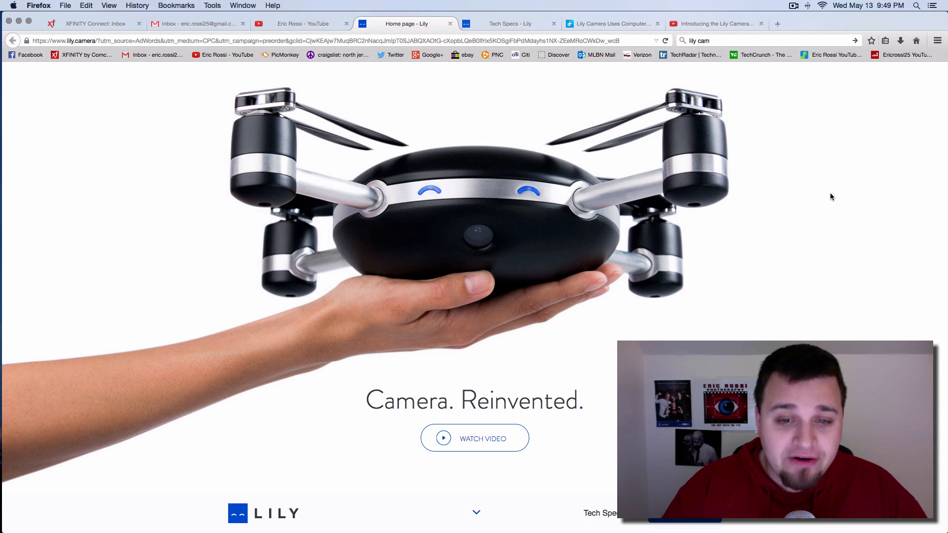